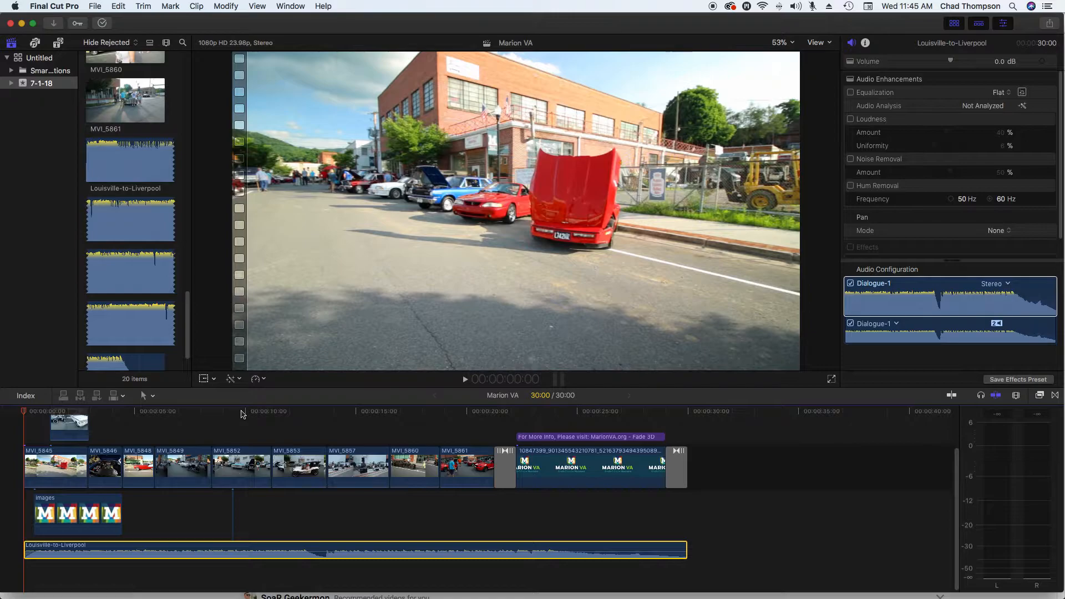
mouse_move(252, 427)
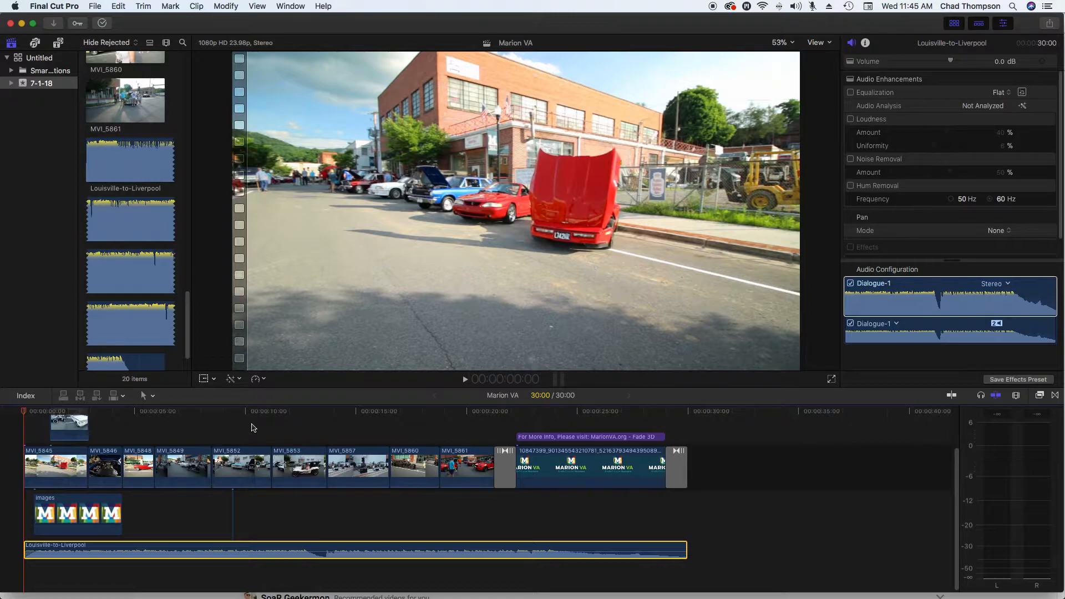
mouse_move(200, 478)
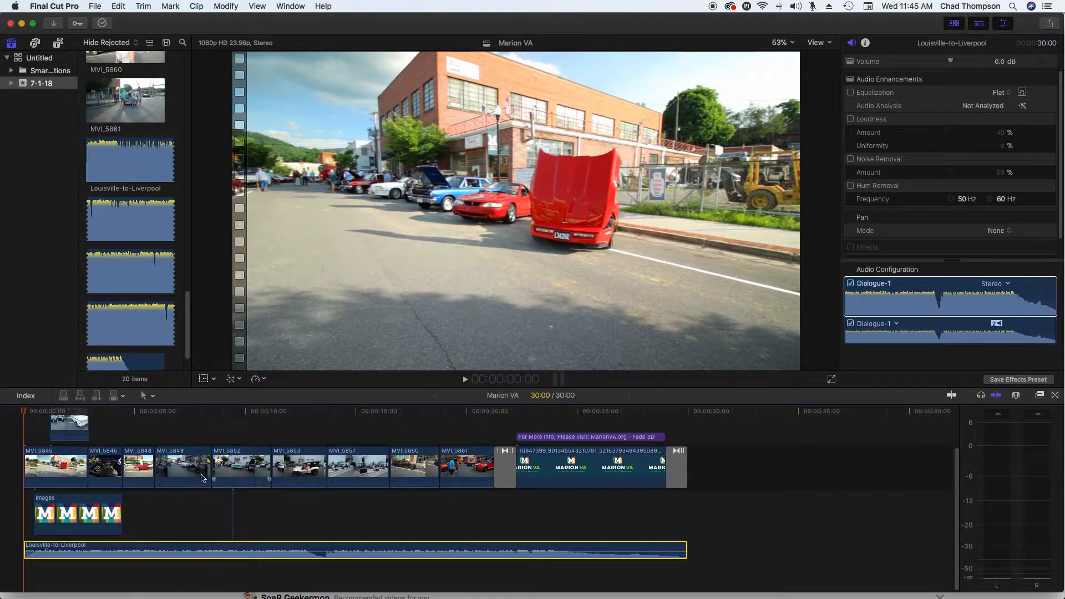
mouse_move(233, 520)
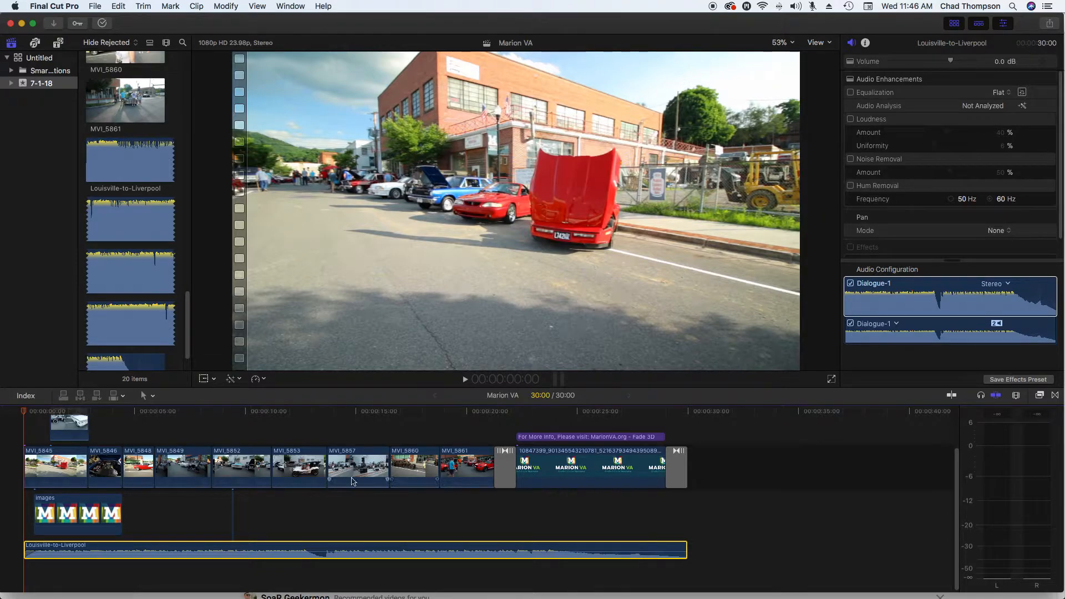
mouse_move(235, 469)
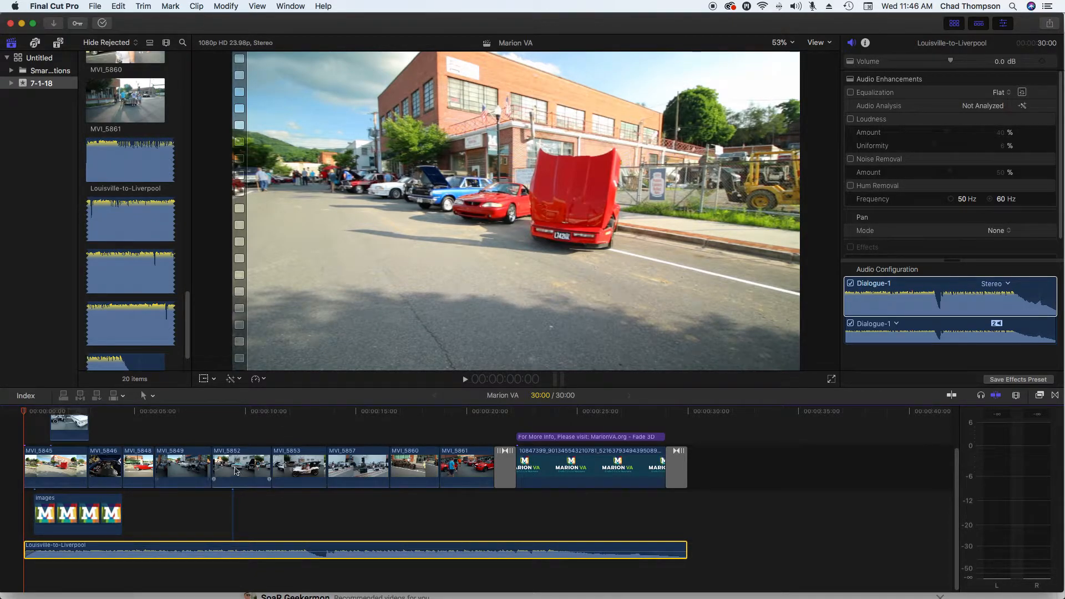
mouse_move(53, 479)
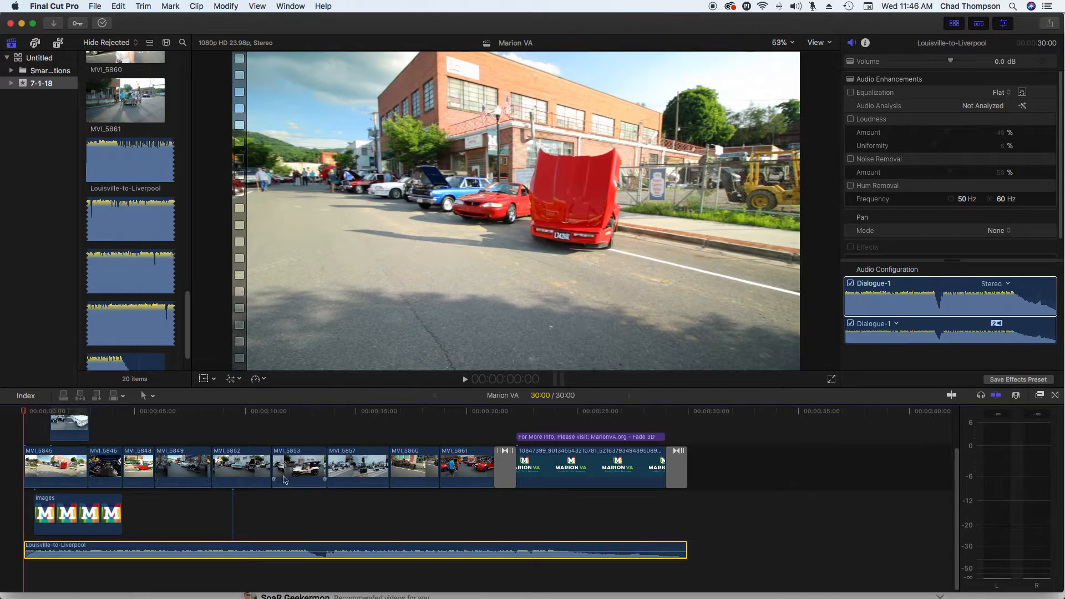
mouse_move(262, 523)
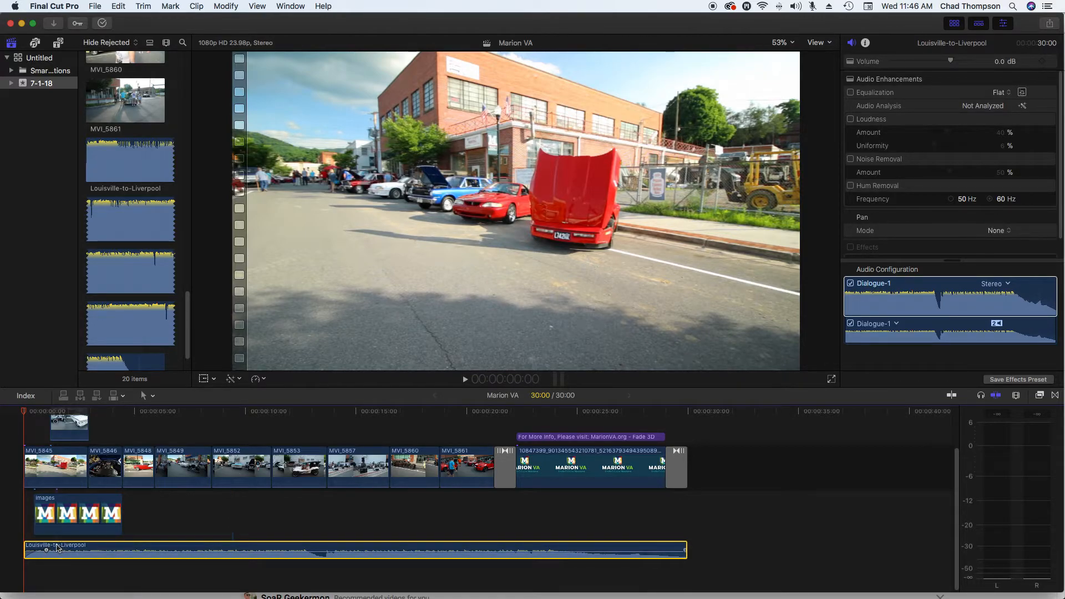
mouse_move(64, 496)
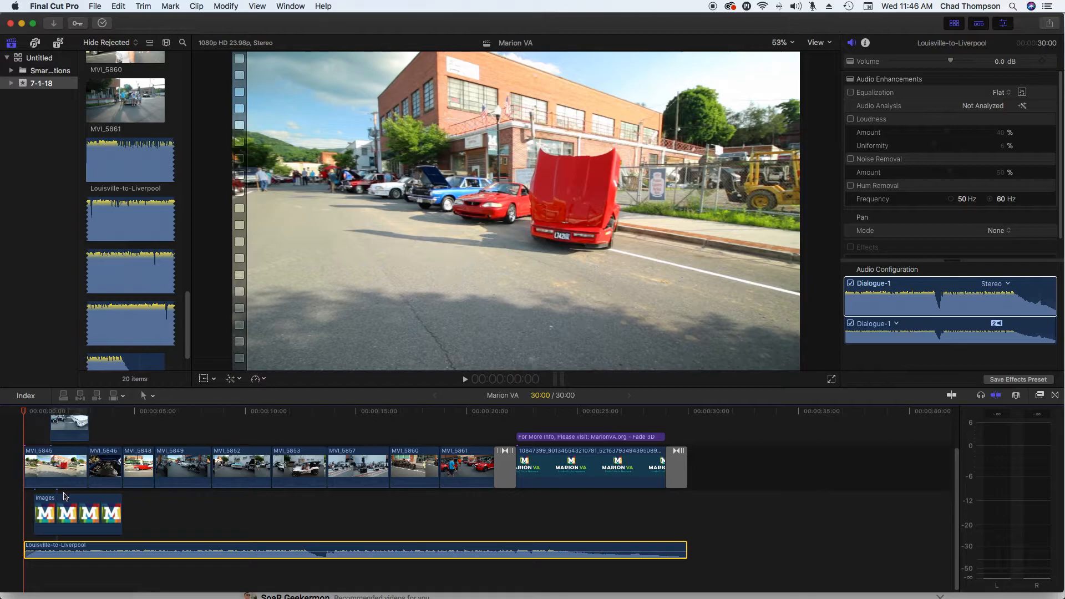
Step: Click a clip in the timeline near the start of the primary storyline
click(77, 512)
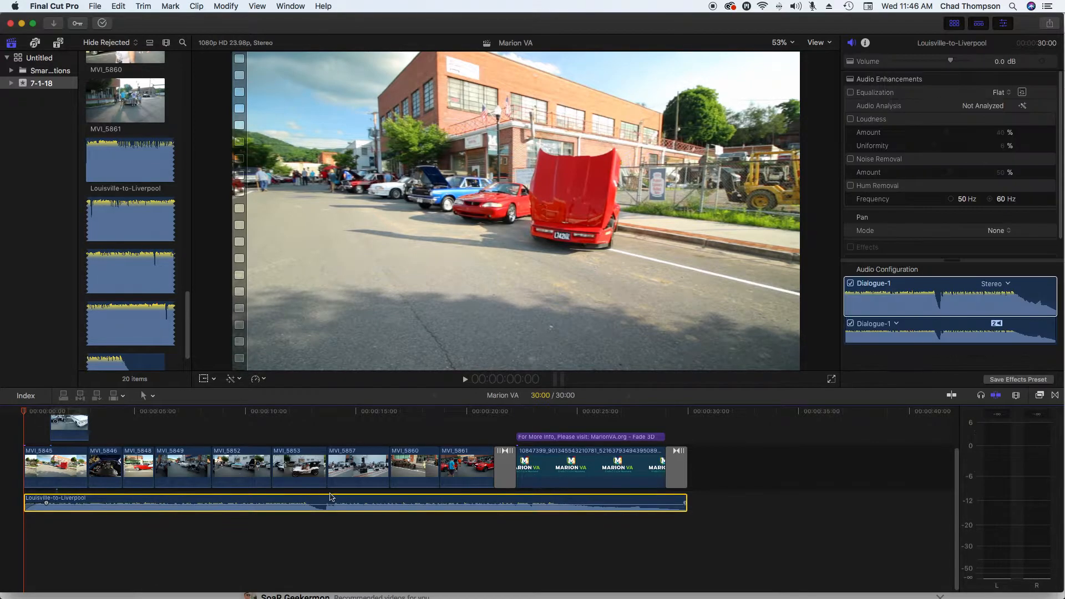
mouse_move(353, 503)
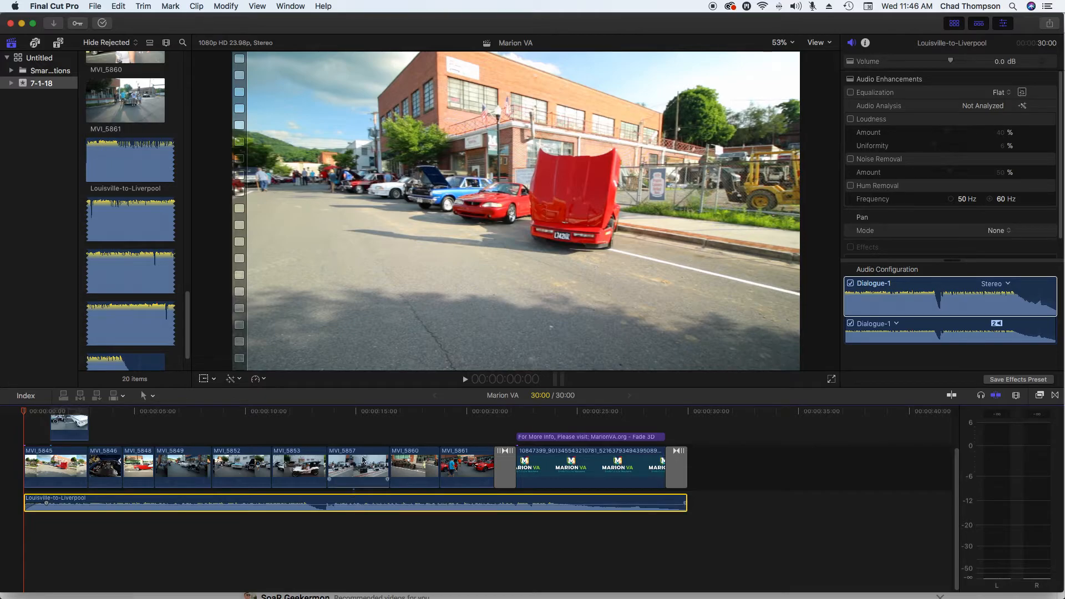
mouse_move(671, 556)
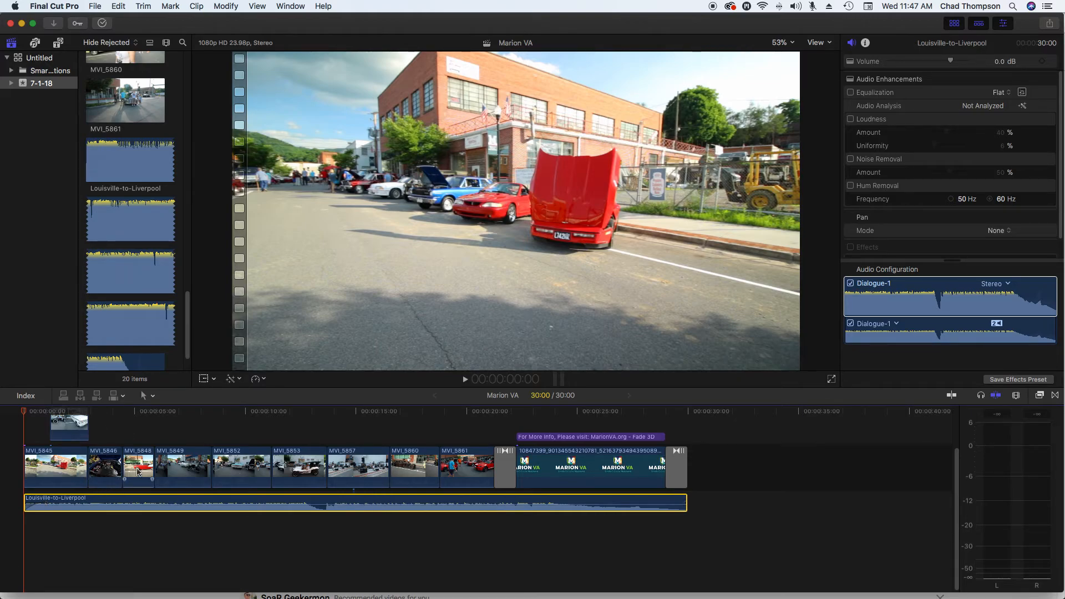
Step: Move the playhead to about 00:00:07:00 in the timeline ruler
click(188, 414)
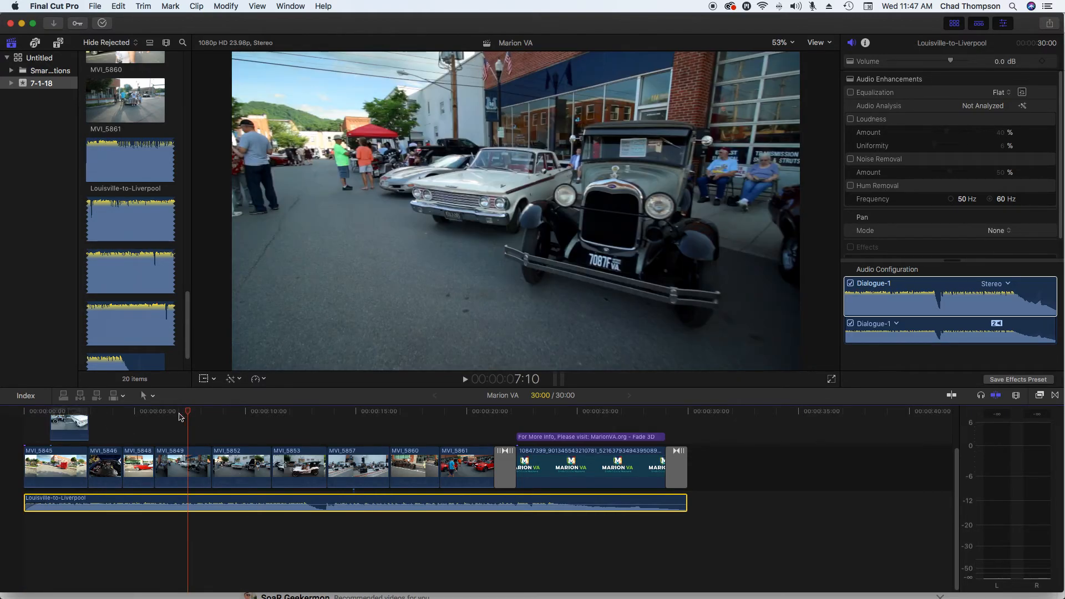